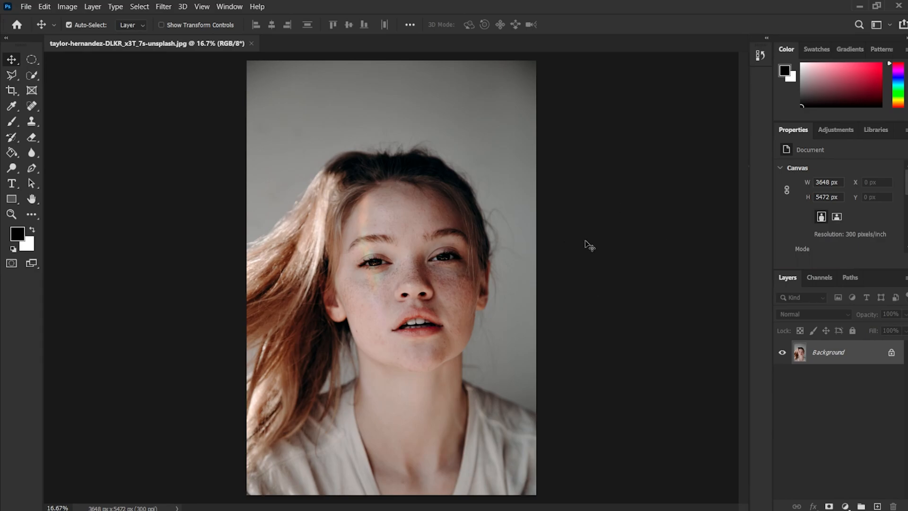
{"action": "mouse_move", "coordinate": [614, 308]}
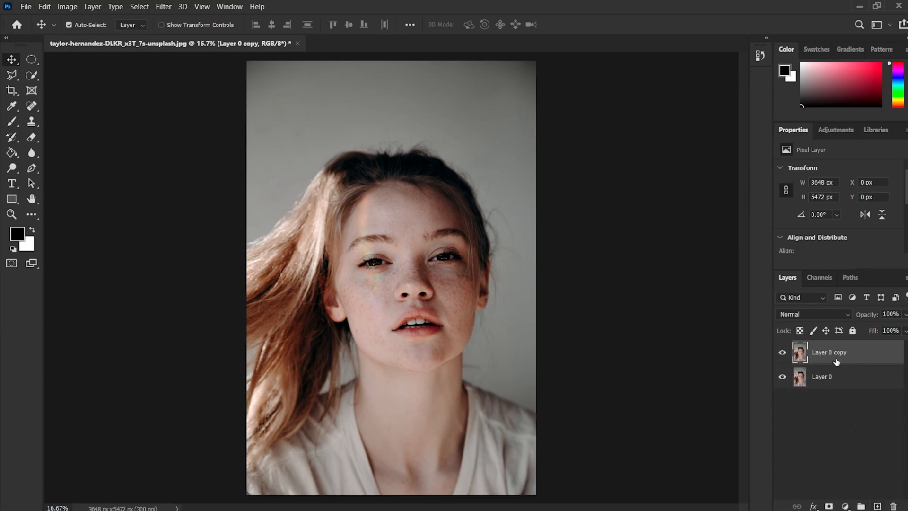
Step: Rename the duplicated portrait layer to 'Layer 1' and select it
{"action": "double_click", "coordinate": [829, 351]}
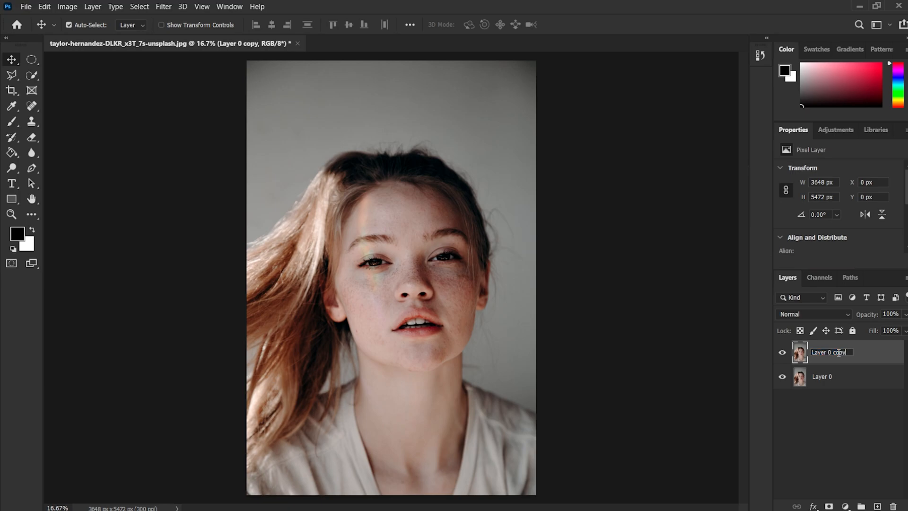
{"action": "type", "text": "Layer 1"}
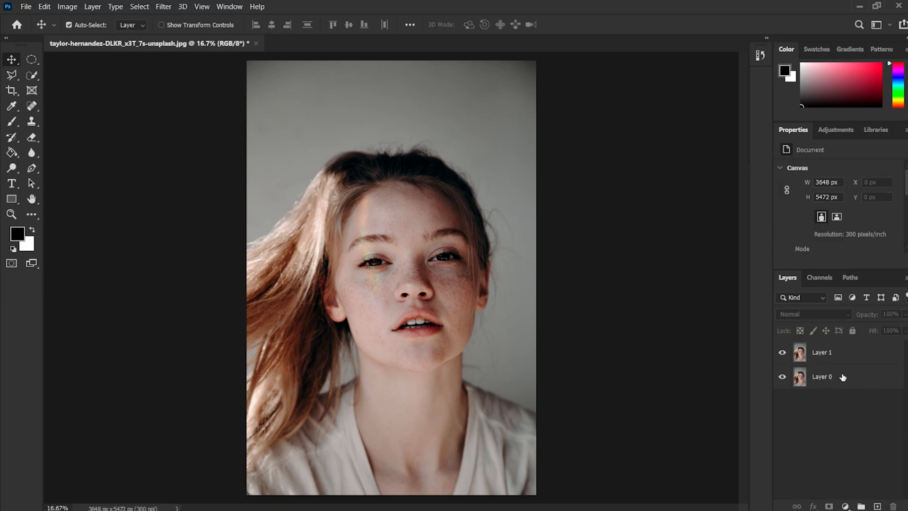
{"action": "left_click", "coordinate": [821, 352]}
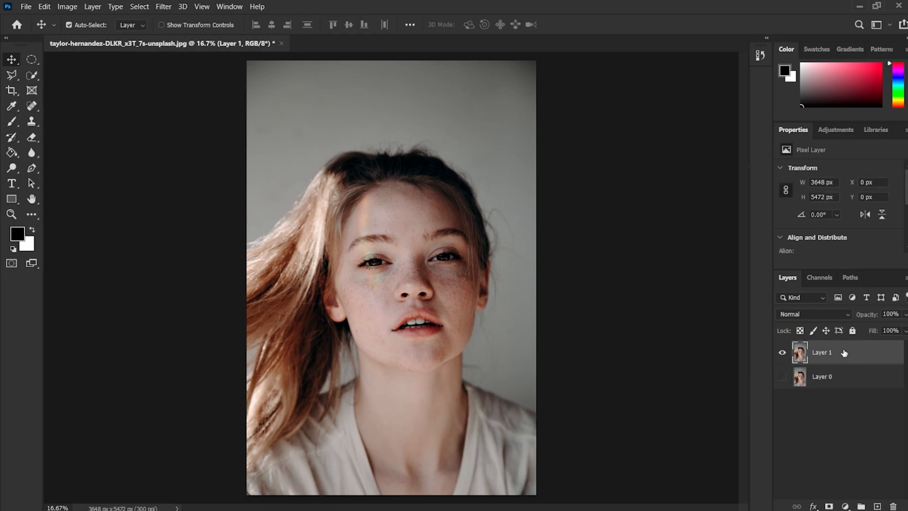
Step: Convert Layer 1 to a smart object from its layer context menu
{"action": "right_click", "coordinate": [822, 352]}
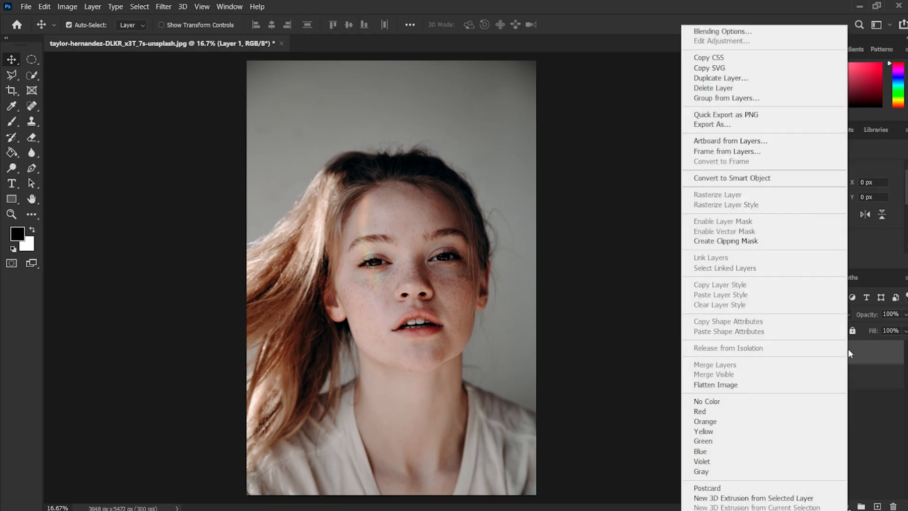
{"action": "mouse_move", "coordinate": [757, 177]}
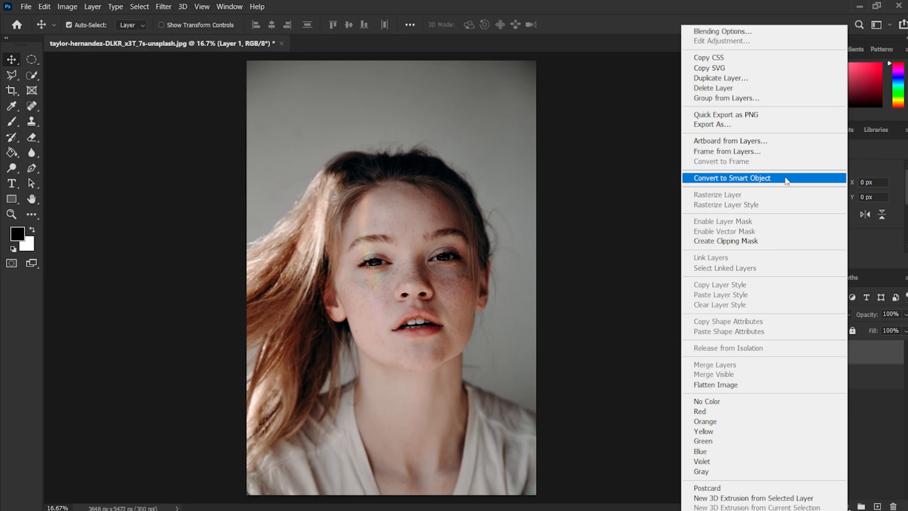
{"action": "left_click", "coordinate": [731, 178]}
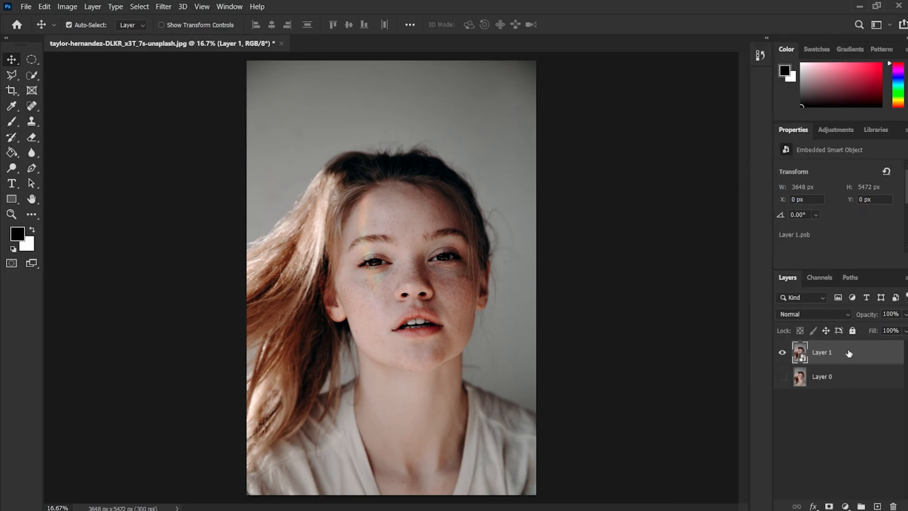
{"action": "mouse_move", "coordinate": [850, 354]}
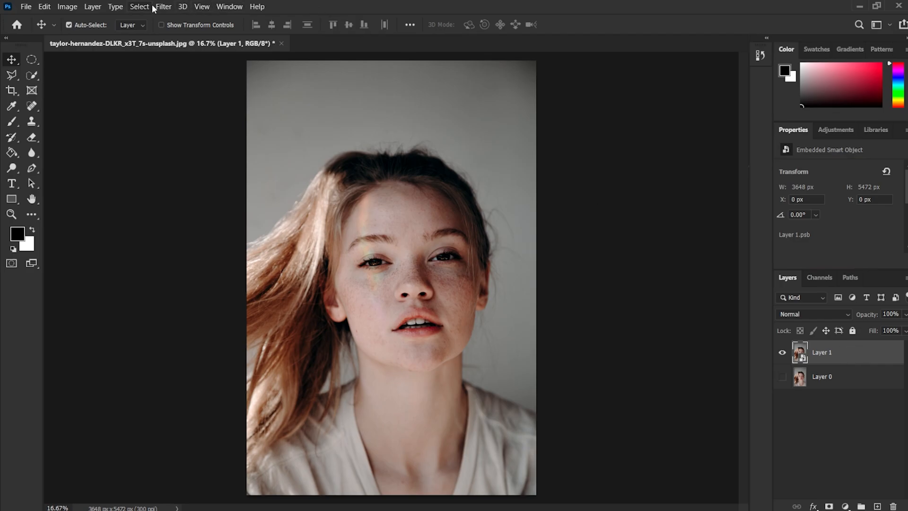
Step: Apply Motion Blur to Layer 1 with distance 200 and angle about 6°
{"action": "left_click", "coordinate": [163, 6]}
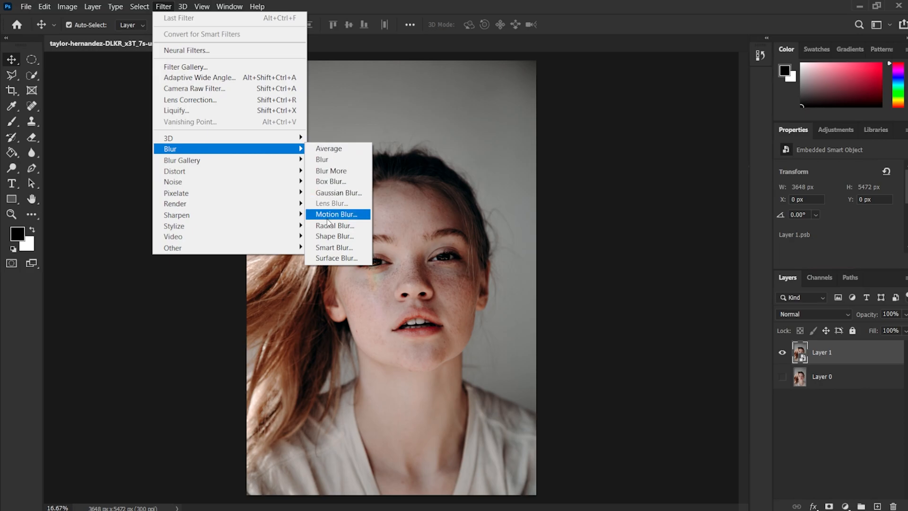
{"action": "left_click", "coordinate": [336, 214]}
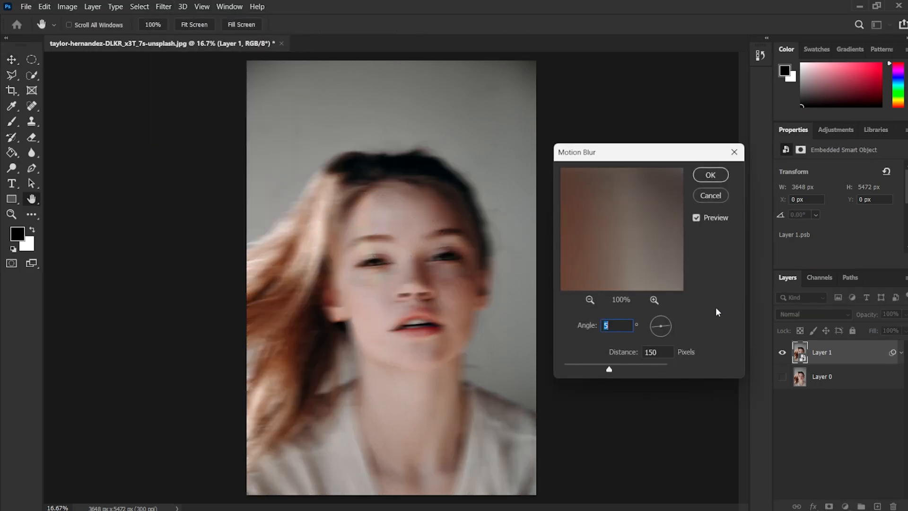
{"action": "left_click", "coordinate": [657, 352]}
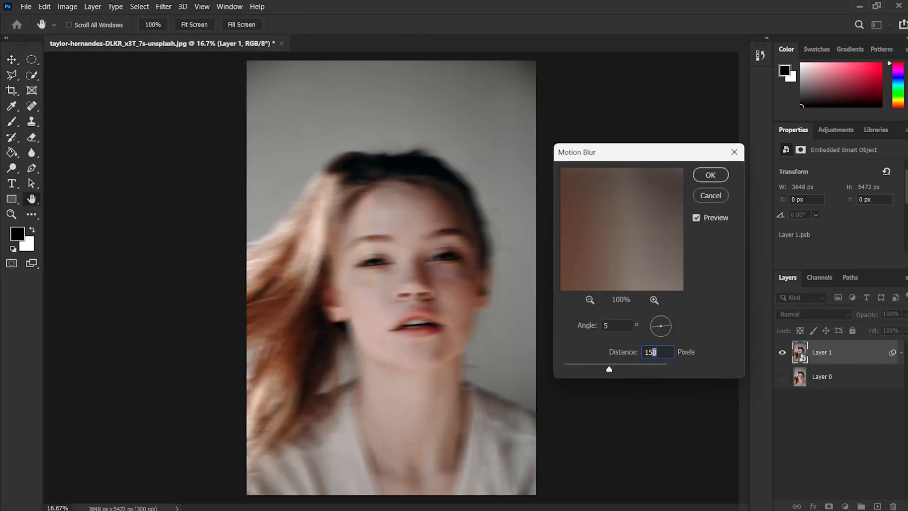
{"action": "type", "text": "200"}
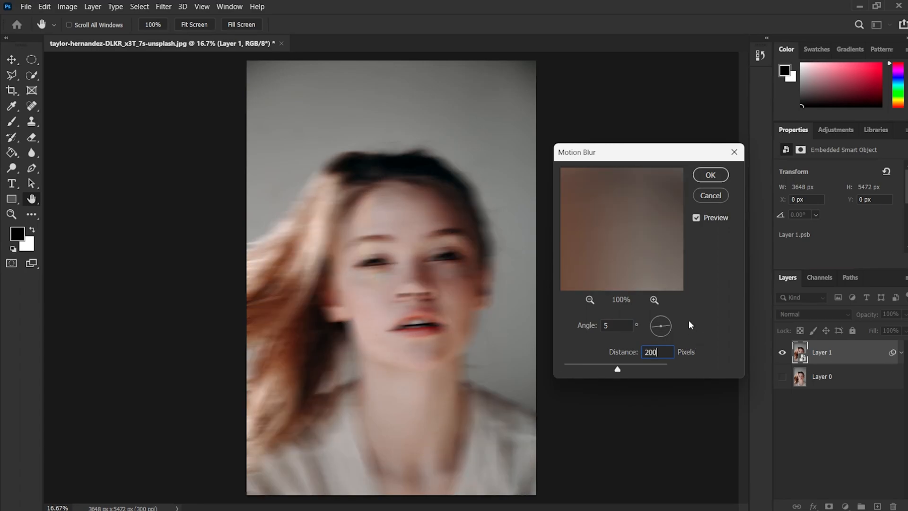
{"action": "left_click_drag", "start_coordinate": [662, 325], "coordinate": [669, 322]}
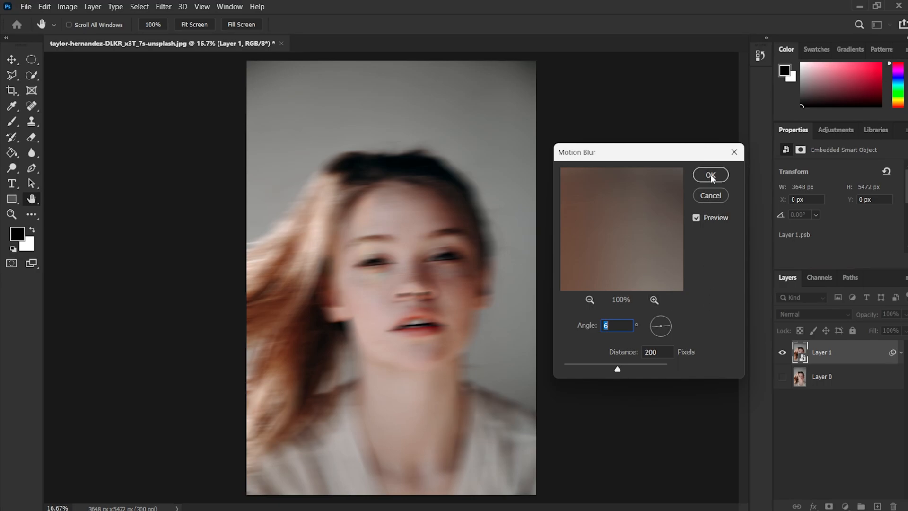
{"action": "left_click", "coordinate": [710, 175]}
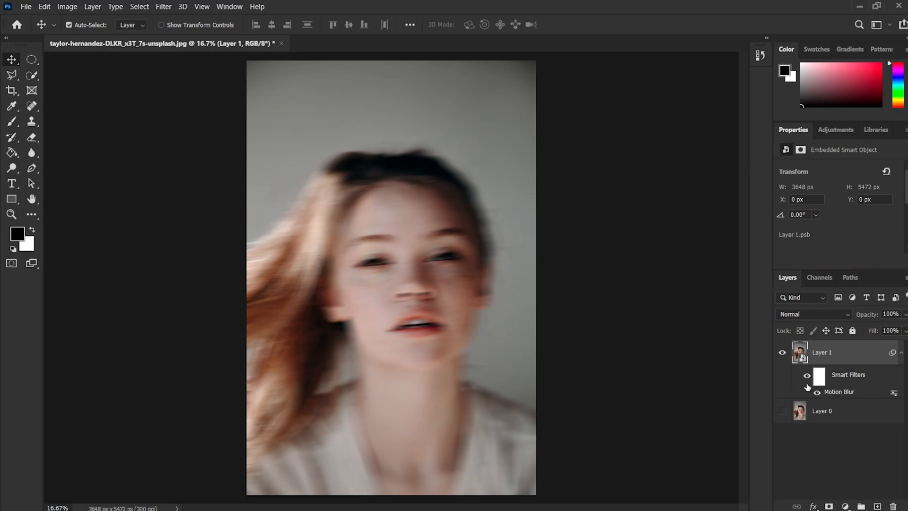
{"action": "mouse_move", "coordinate": [653, 303]}
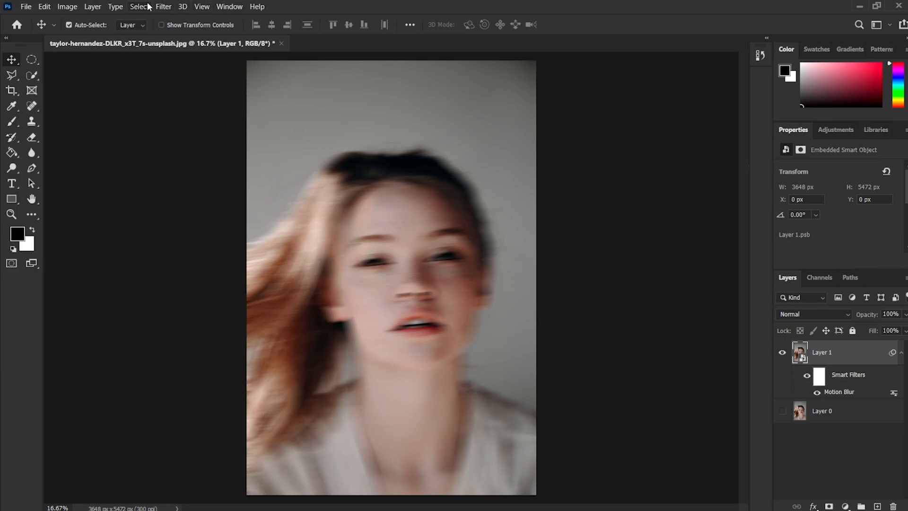
Step: Apply Wave with 2 generators, wavelength 1–400 and amplitude 1–15
{"action": "left_click", "coordinate": [162, 6]}
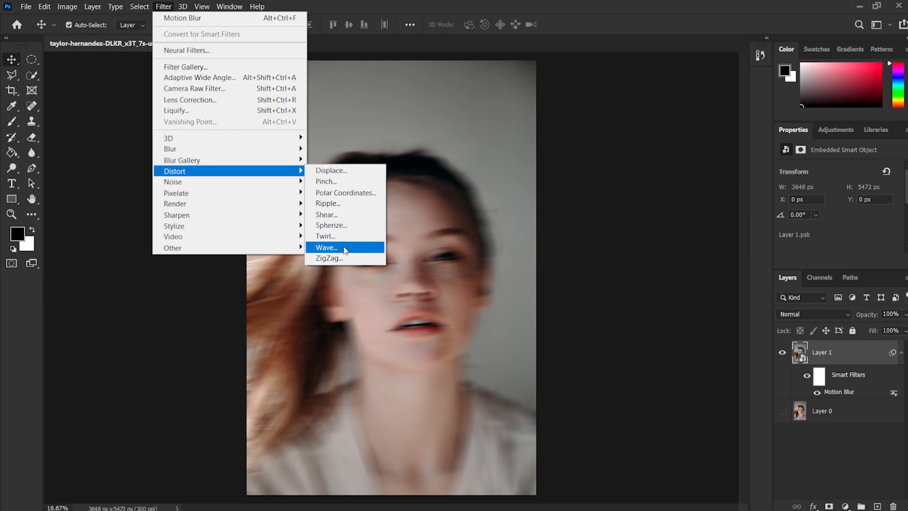
{"action": "left_click", "coordinate": [326, 248]}
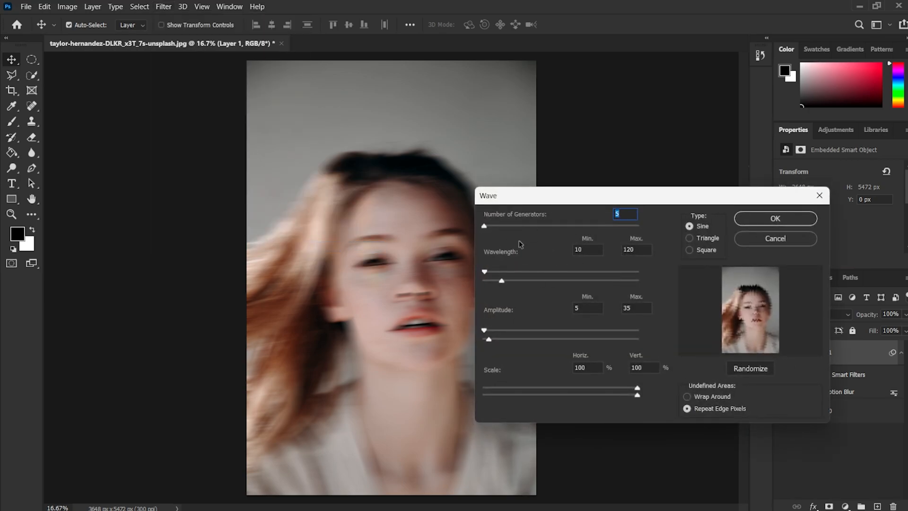
{"action": "mouse_move", "coordinate": [663, 217]}
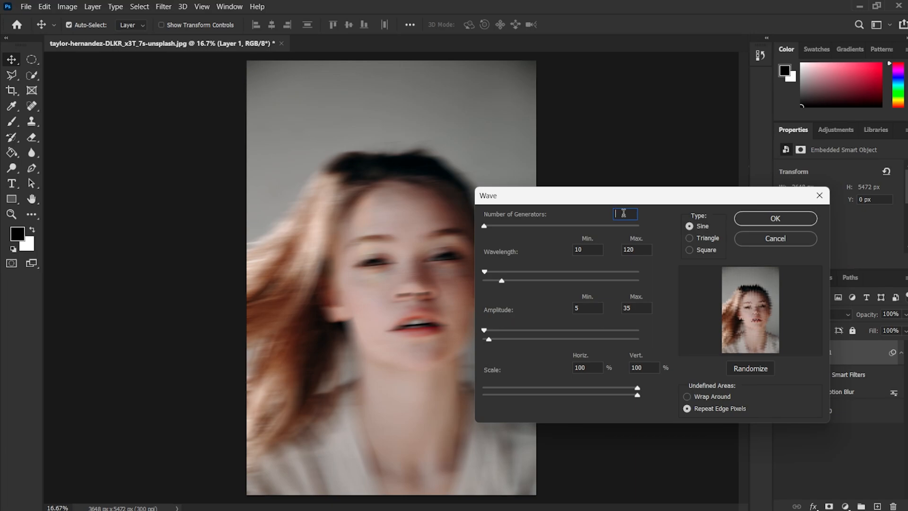
{"action": "left_click", "coordinate": [588, 250]}
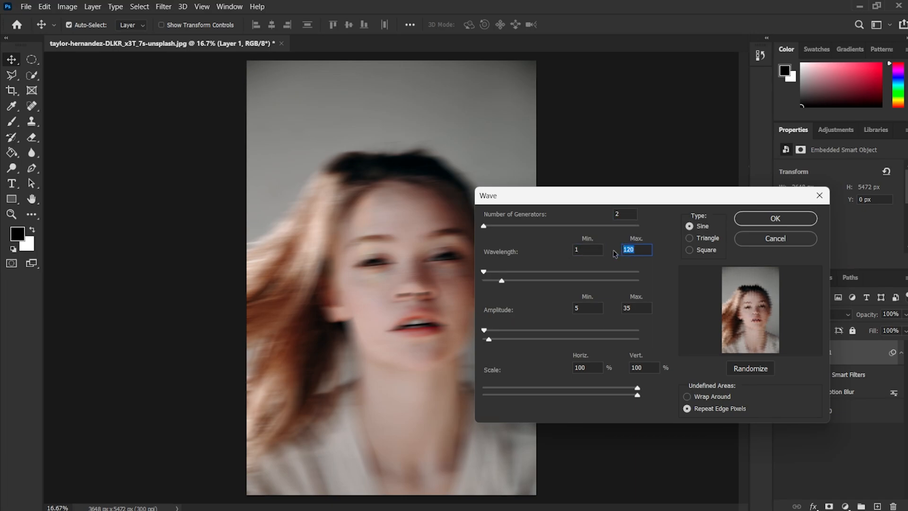
{"action": "type", "text": "400"}
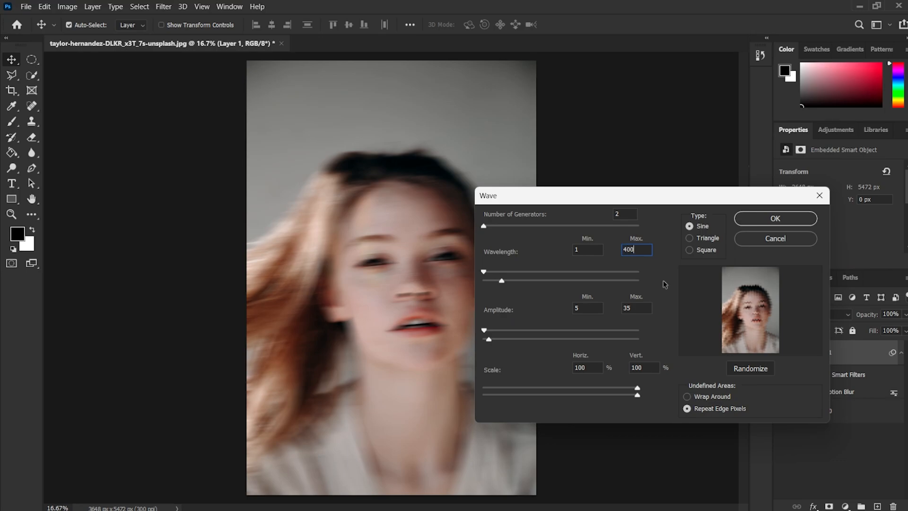
{"action": "left_click", "coordinate": [587, 308]}
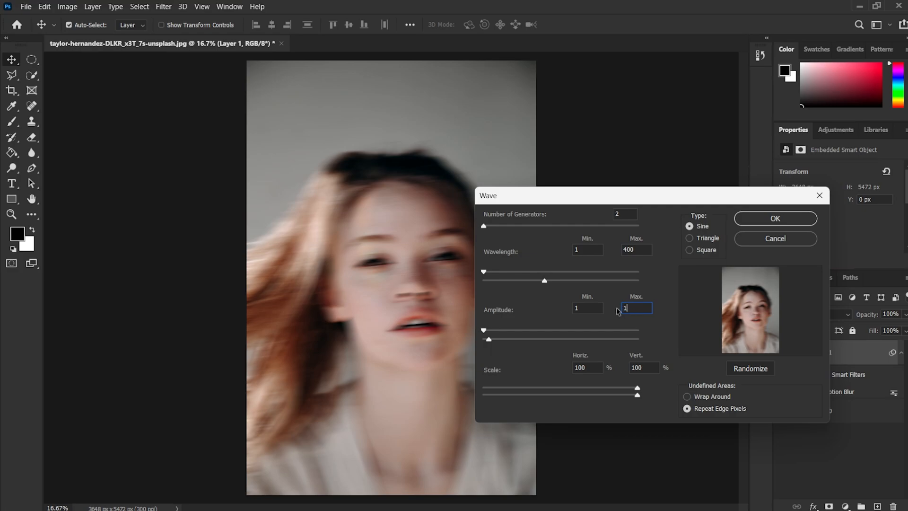
{"action": "type", "text": "15"}
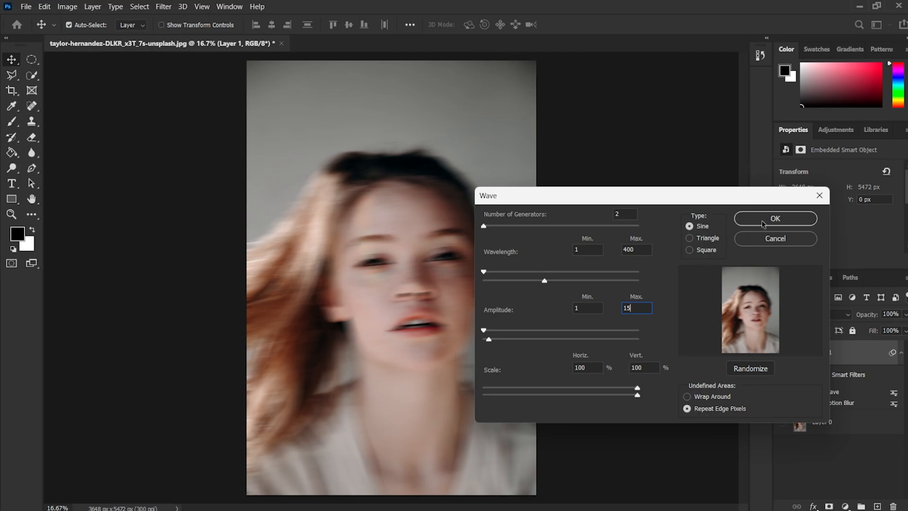
{"action": "left_click", "coordinate": [775, 218]}
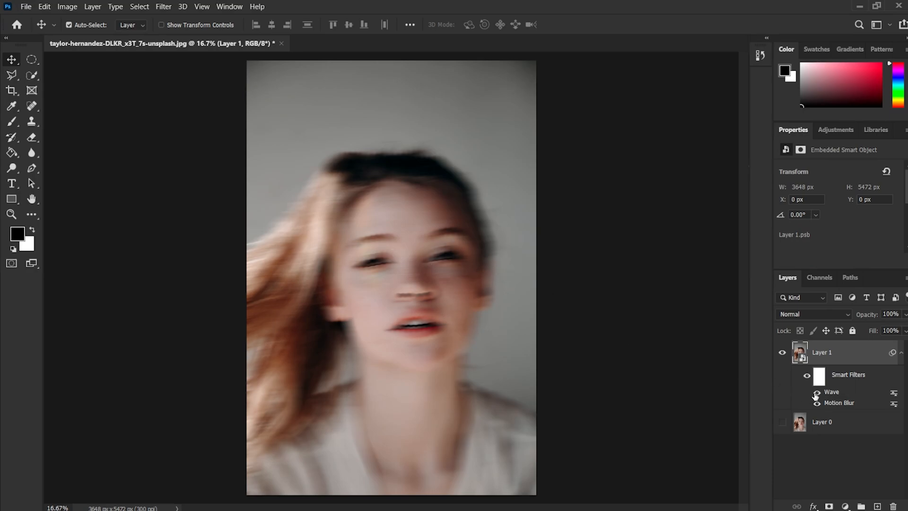
{"action": "mouse_move", "coordinate": [817, 403]}
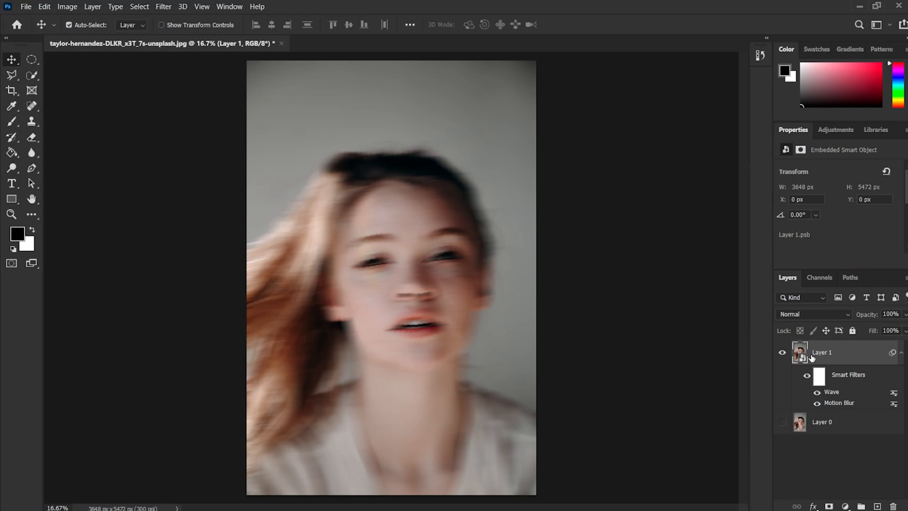
Step: Apply Gaussian Blur with an 8-pixel radius to Layer 1
{"action": "left_click", "coordinate": [164, 6]}
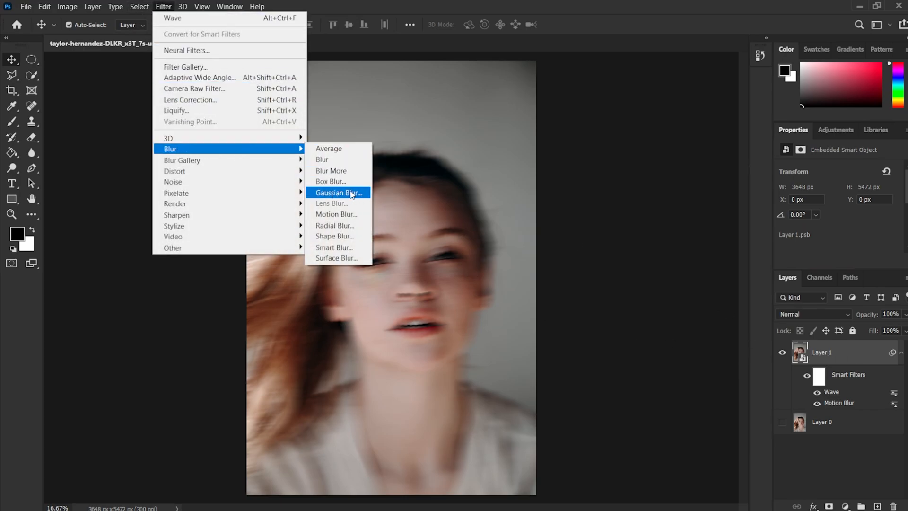
{"action": "left_click", "coordinate": [338, 193]}
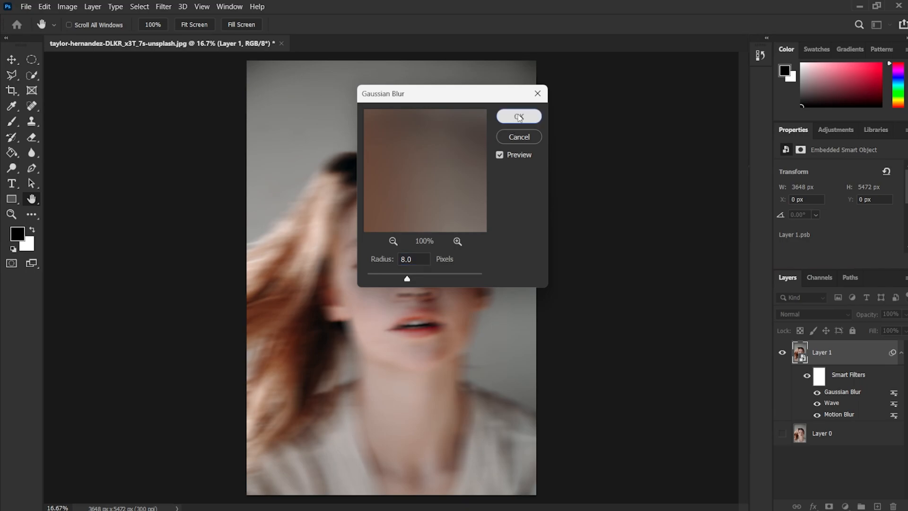
{"action": "left_click", "coordinate": [518, 116]}
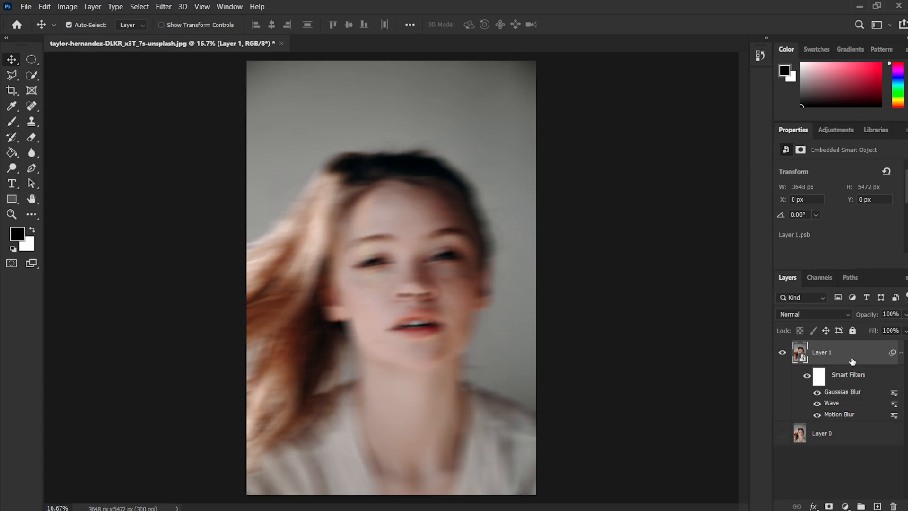
{"action": "mouse_move", "coordinate": [857, 359]}
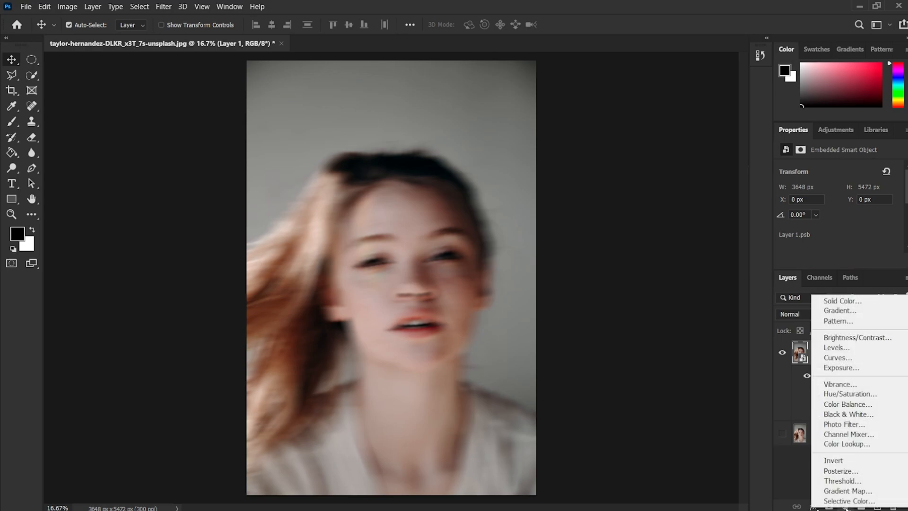
{"action": "mouse_move", "coordinate": [848, 414]}
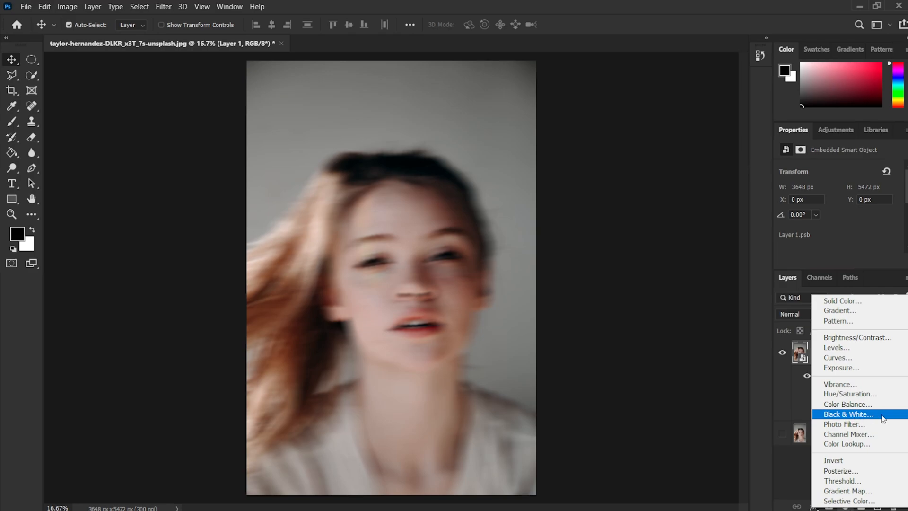
Step: Add a Black & White adjustment layer and apply its Auto grey mix
{"action": "left_click", "coordinate": [848, 413]}
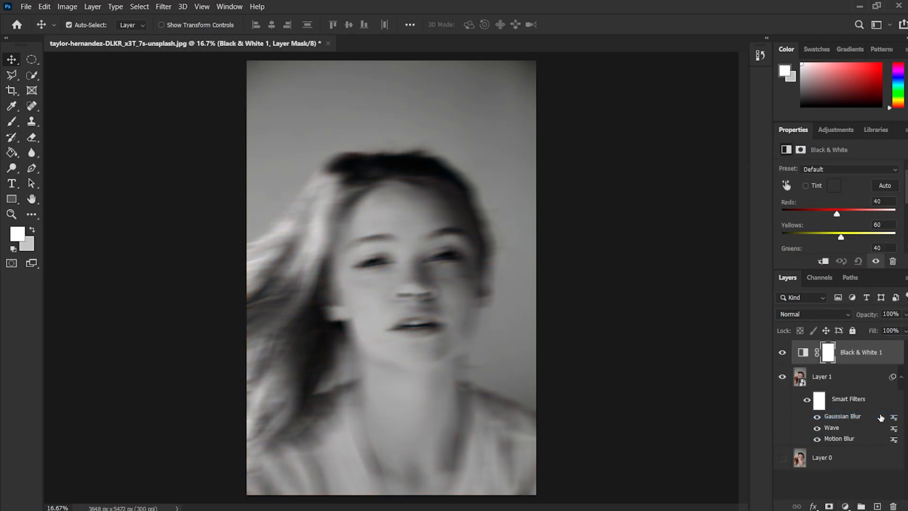
{"action": "mouse_move", "coordinate": [323, 290]}
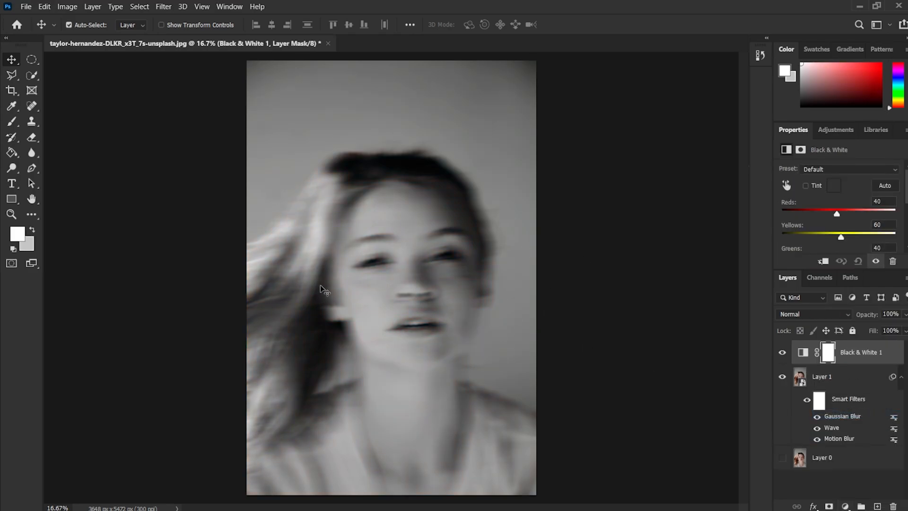
{"action": "mouse_move", "coordinate": [559, 255]}
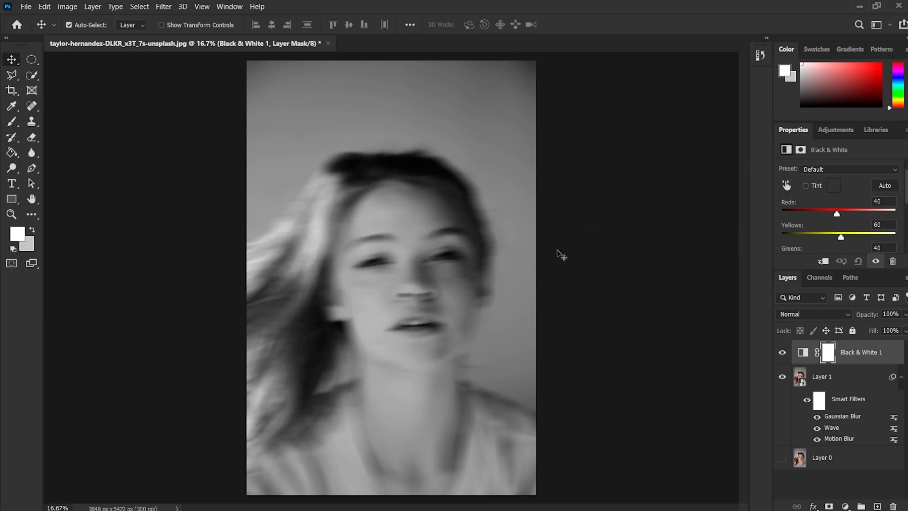
{"action": "left_click", "coordinate": [885, 185]}
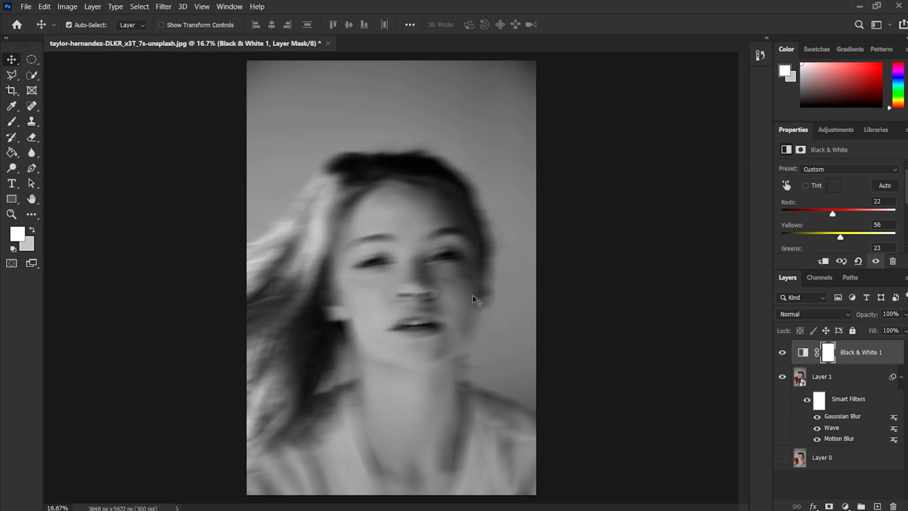
{"action": "mouse_move", "coordinate": [597, 295]}
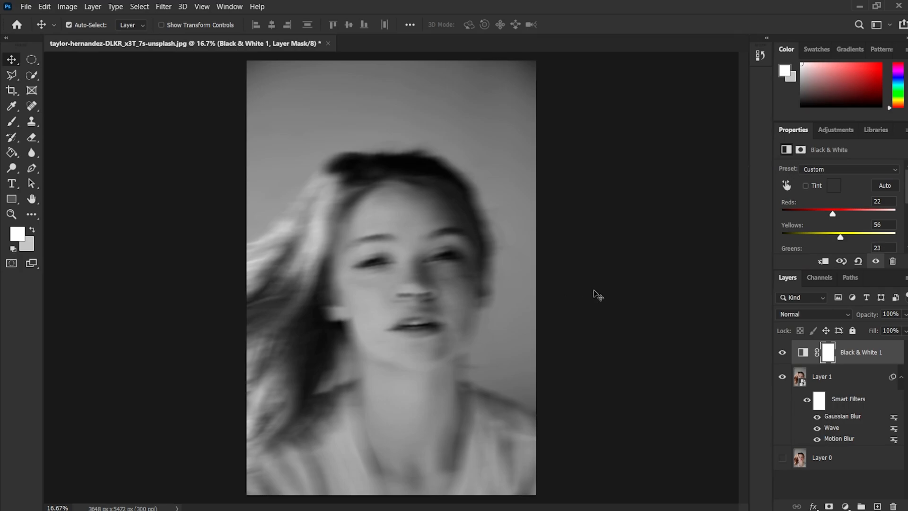
{"action": "mouse_move", "coordinate": [622, 237]}
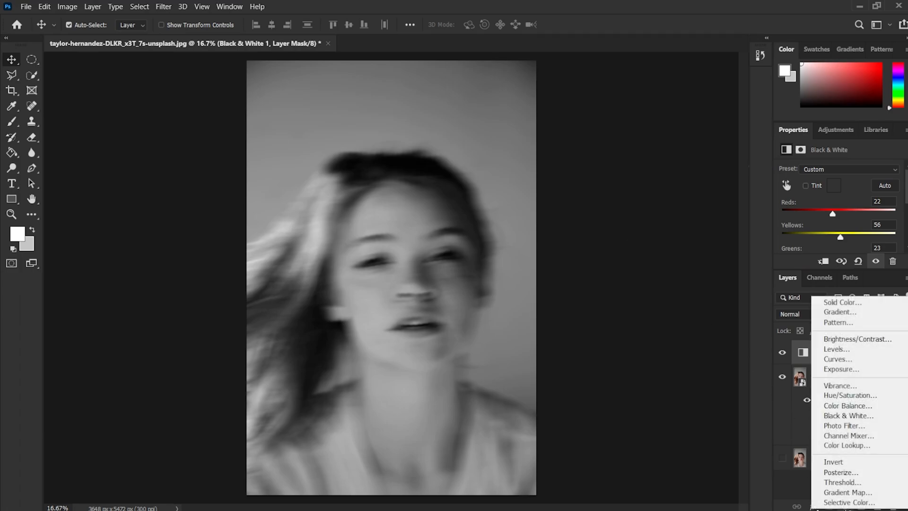
{"action": "mouse_move", "coordinate": [844, 382]}
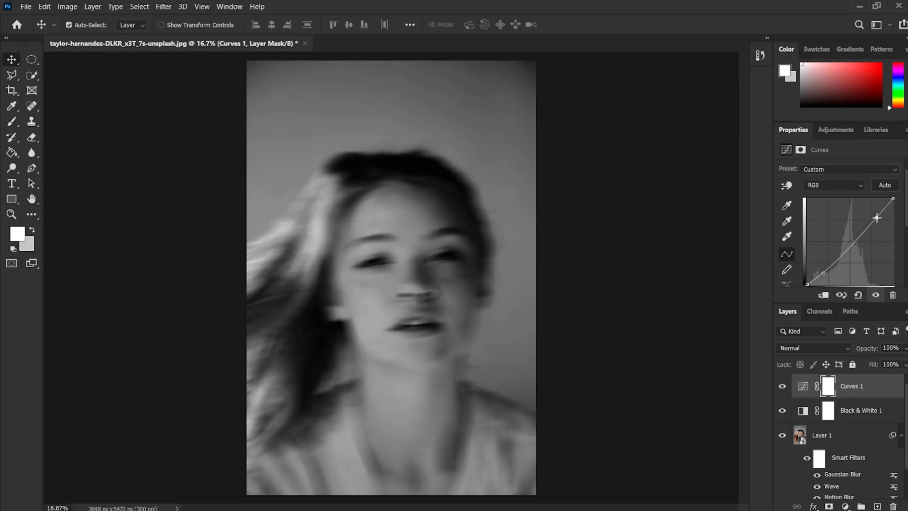
Step: Drag the Curves points into an S-curve to raise portrait contrast
{"action": "left_click_drag", "start_coordinate": [876, 218], "coordinate": [871, 211]}
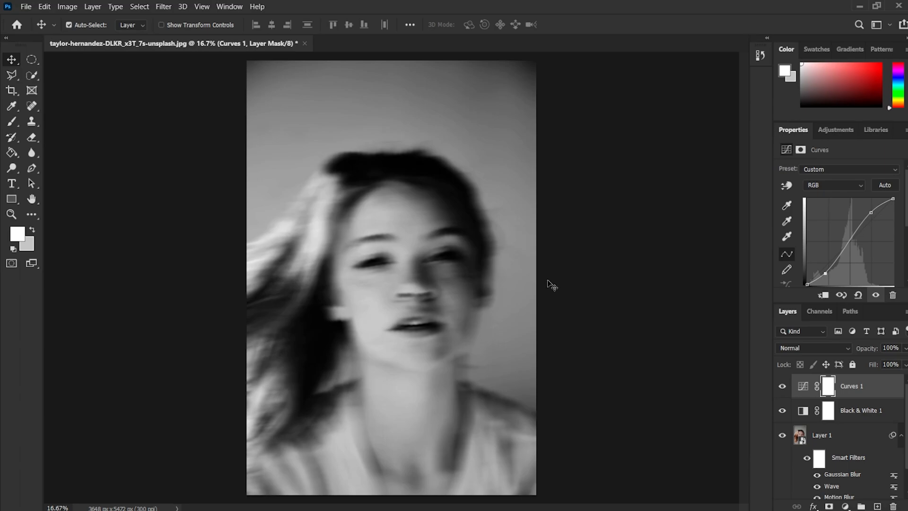
{"action": "mouse_move", "coordinate": [590, 322]}
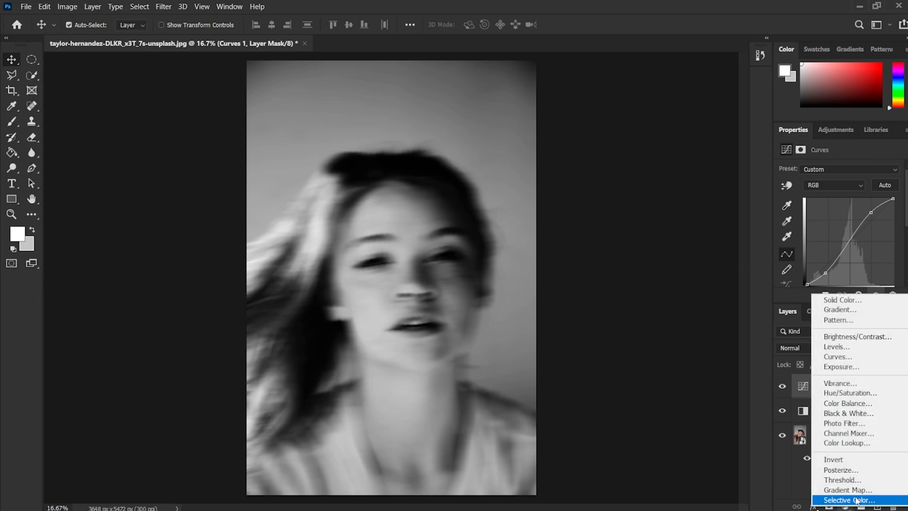
{"action": "mouse_move", "coordinate": [848, 490]}
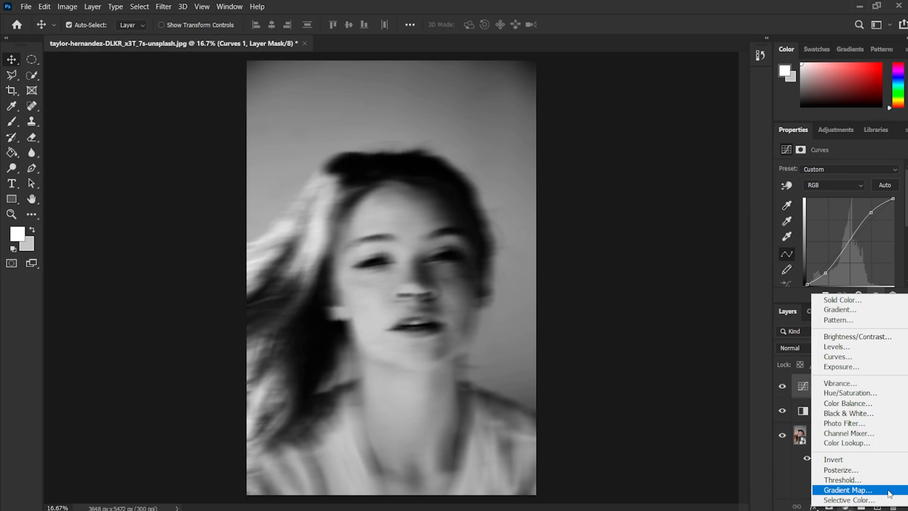
Step: Add a Gradient Map layer using the purple-to-green gradient preset
{"action": "left_click", "coordinate": [845, 490]}
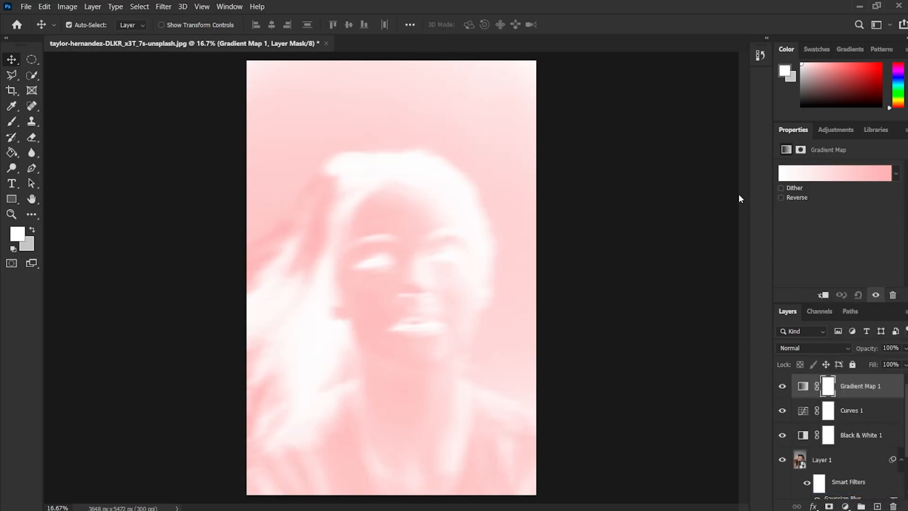
{"action": "left_click", "coordinate": [893, 174]}
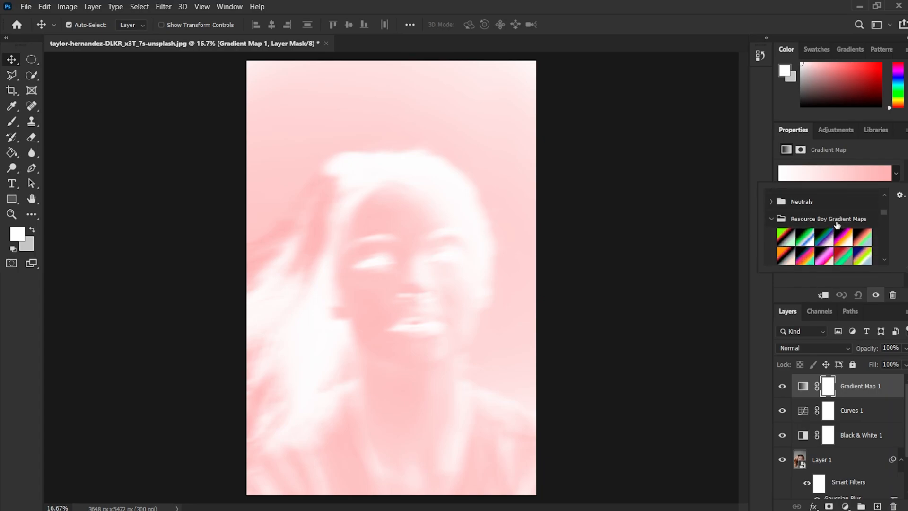
{"action": "scroll", "scroll_direction": "down", "scroll_amount": 3}
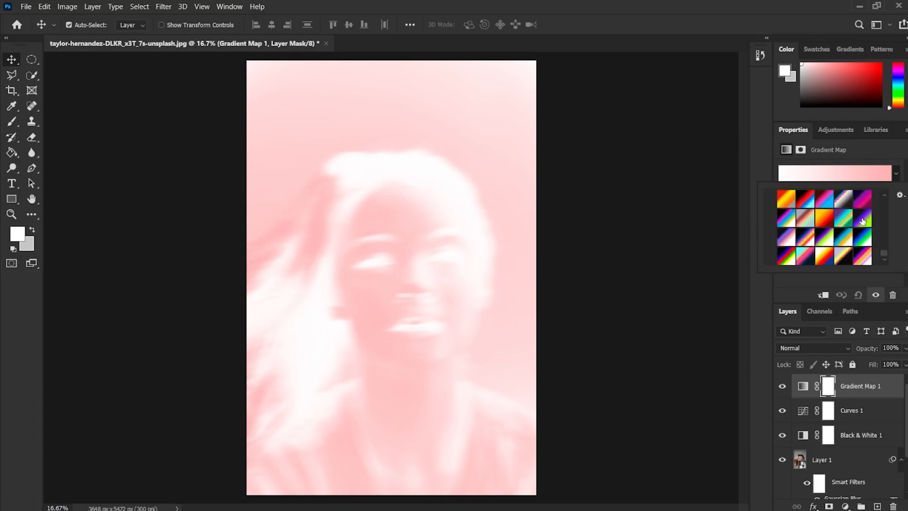
{"action": "left_click", "coordinate": [863, 223]}
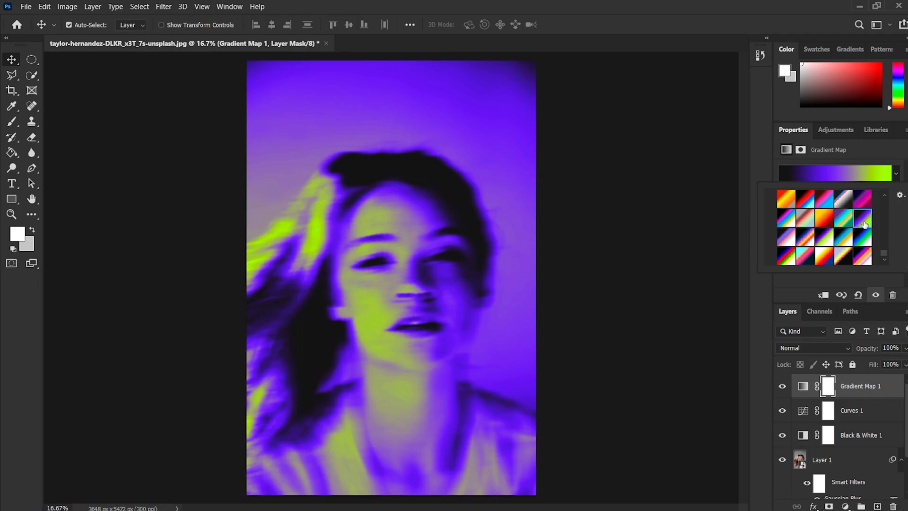
{"action": "left_click", "coordinate": [863, 227]}
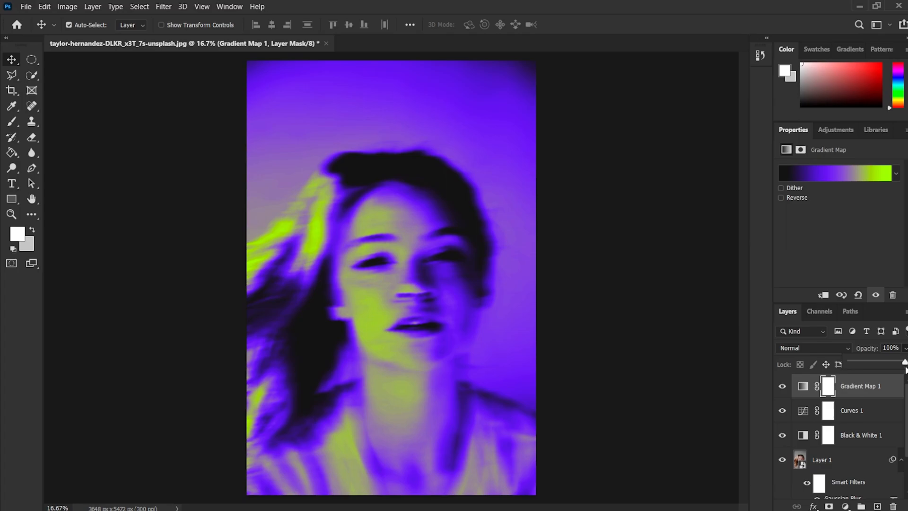
Step: Drag the Gradient Map 1 opacity slider down to 30%
{"action": "left_click_drag", "start_coordinate": [903, 364], "coordinate": [869, 364]}
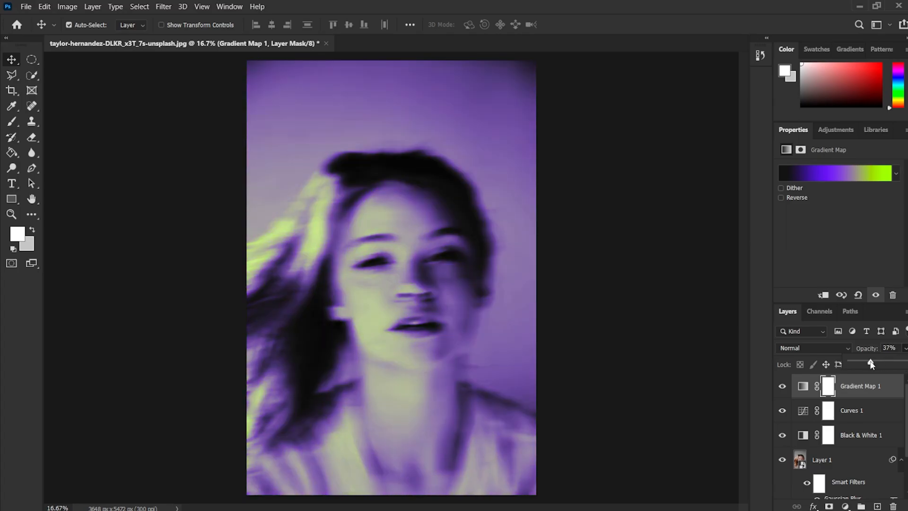
{"action": "left_click_drag", "start_coordinate": [872, 363], "coordinate": [868, 364]}
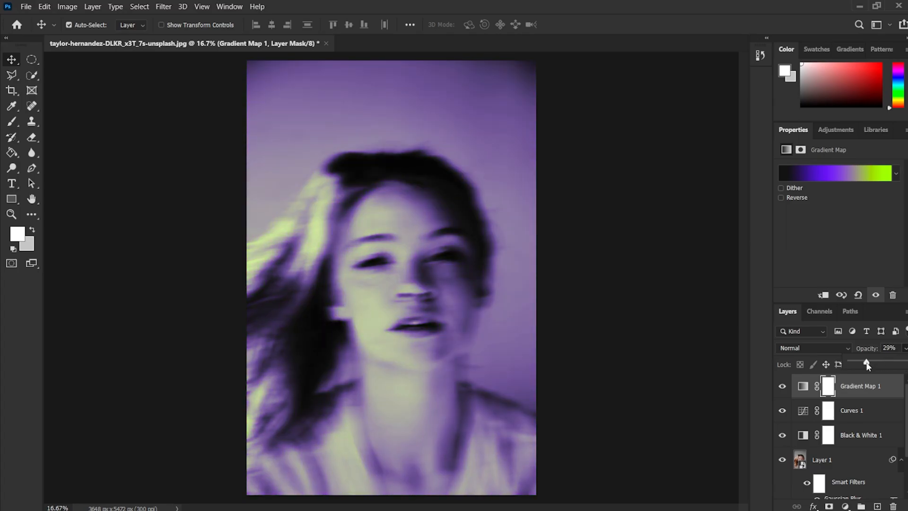
{"action": "left_click_drag", "start_coordinate": [867, 361], "coordinate": [867, 361]}
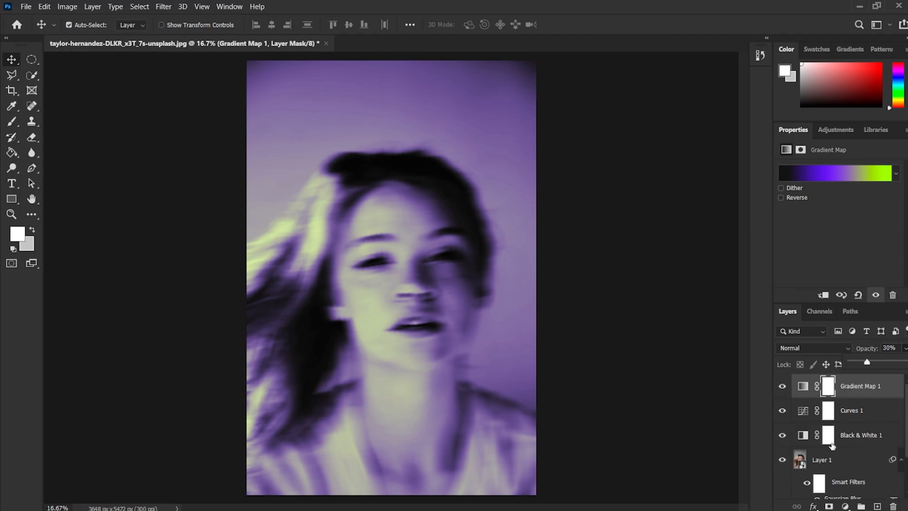
{"action": "scroll", "scroll_direction": "down", "scroll_amount": 3}
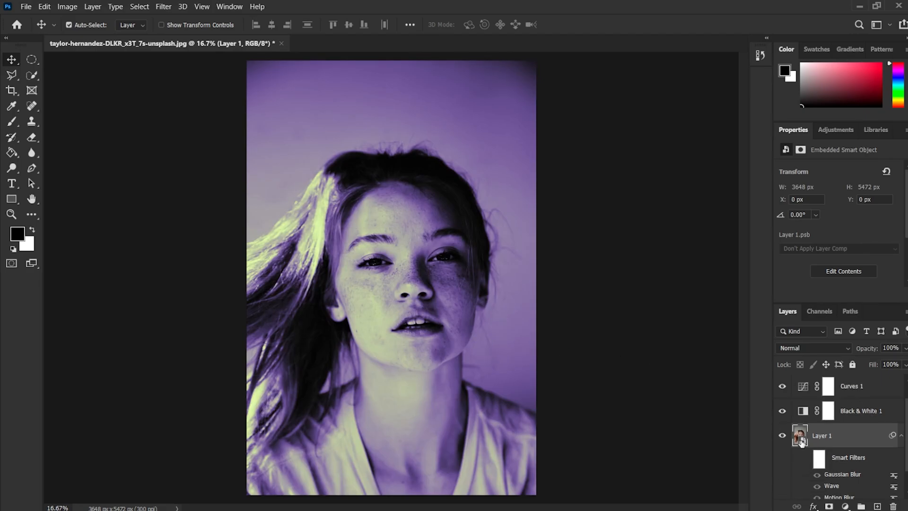
{"action": "left_click", "coordinate": [817, 474]}
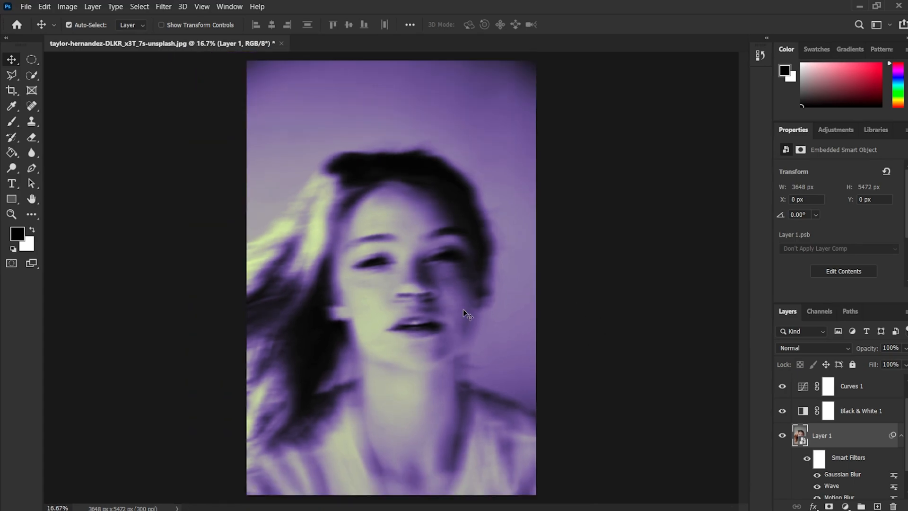
{"action": "mouse_move", "coordinate": [615, 355]}
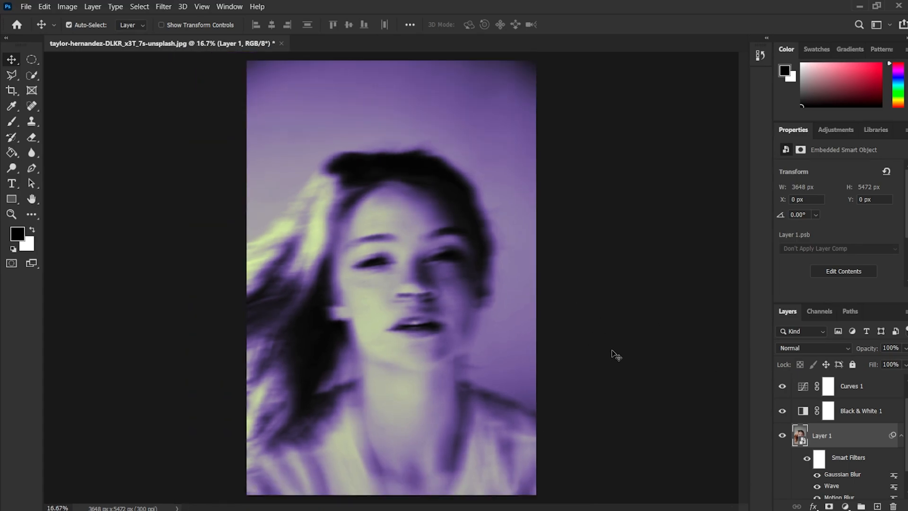